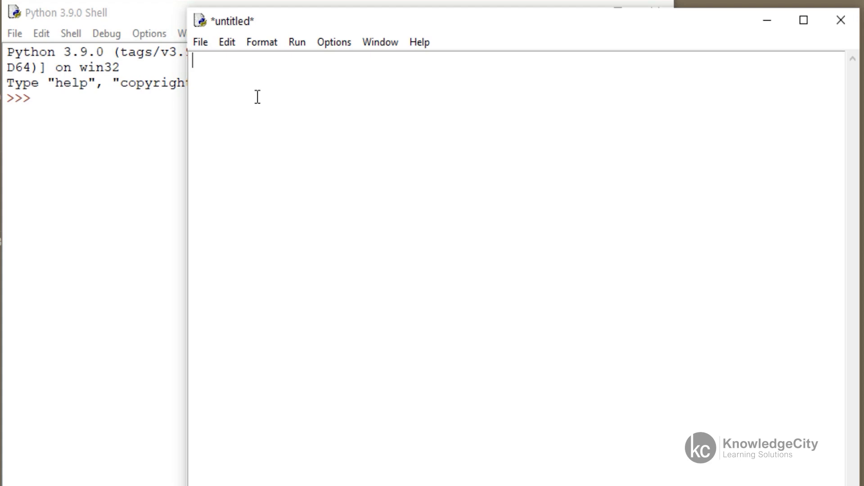
Step: Write 'from graphics import *' as the first line of the untitled script
{"action": "type", "text": "from"}
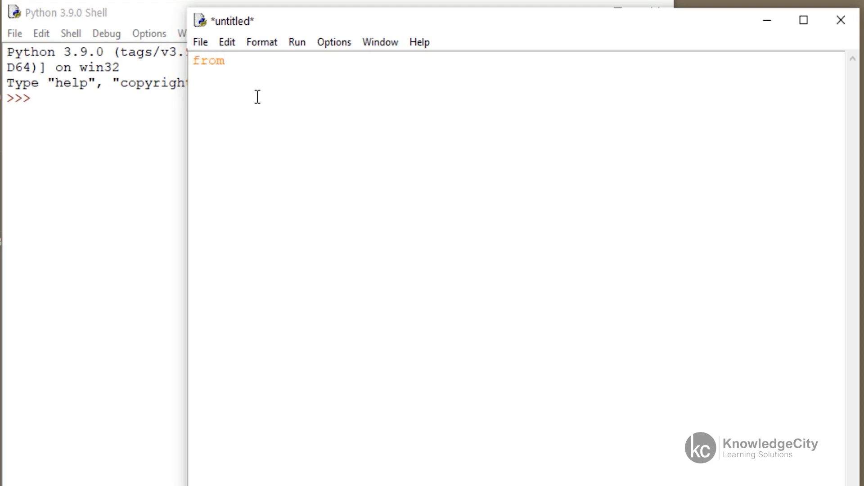
{"action": "type", "text": "grap"}
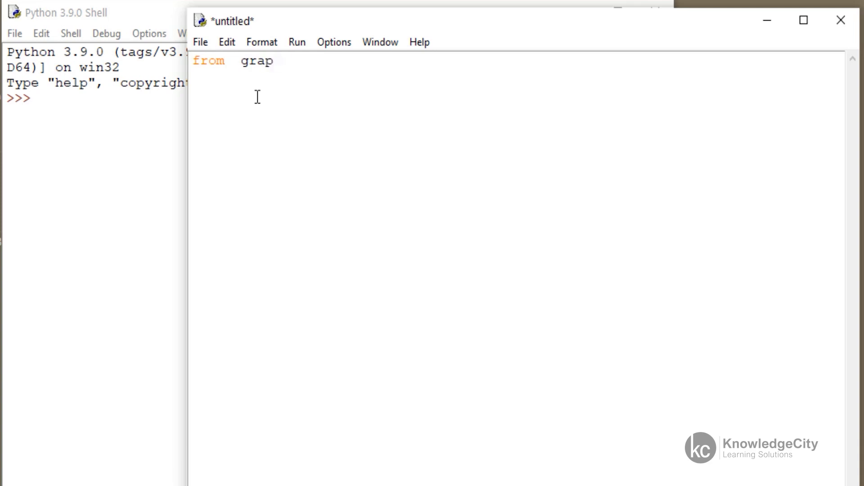
{"action": "type", "text": "hics"}
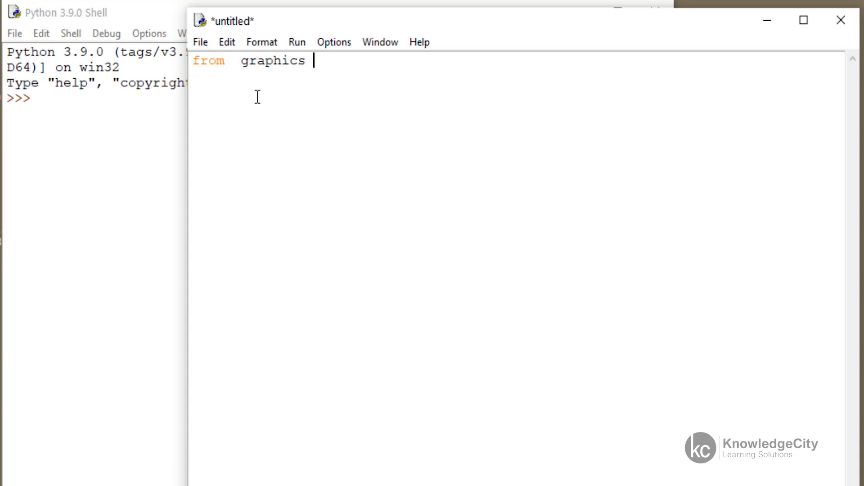
{"action": "type", "text": "impo"}
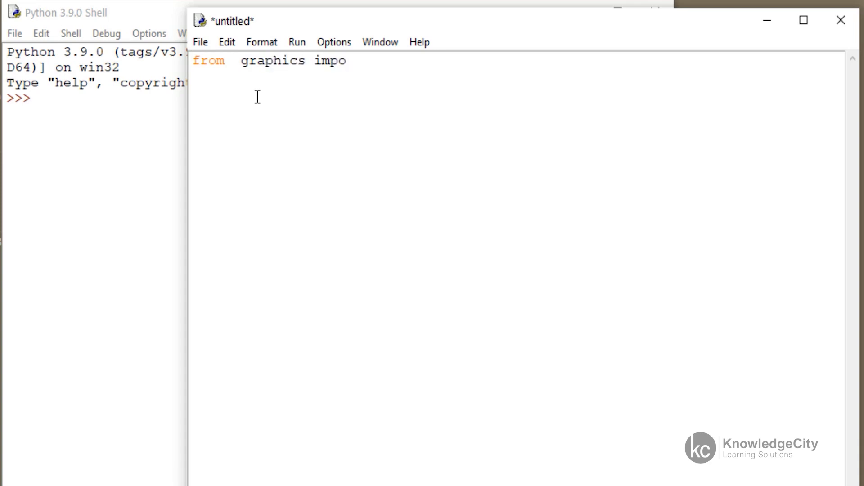
{"action": "type", "text": "rt"}
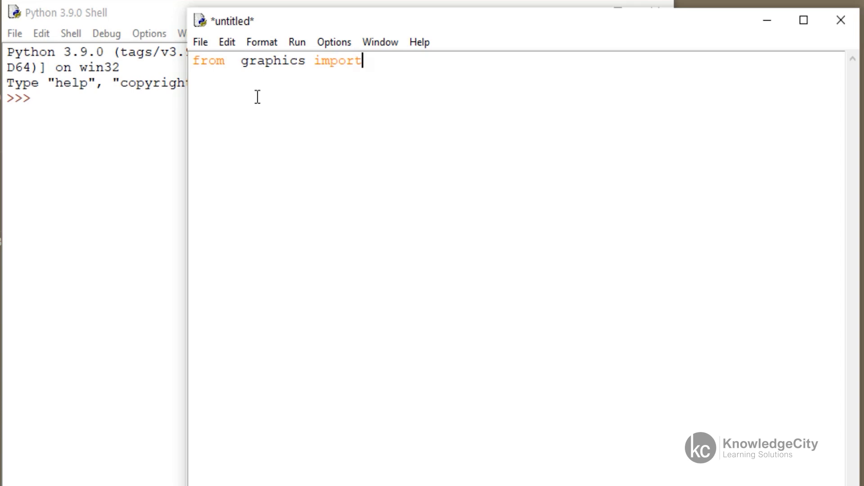
{"action": "type", "text": "*"}
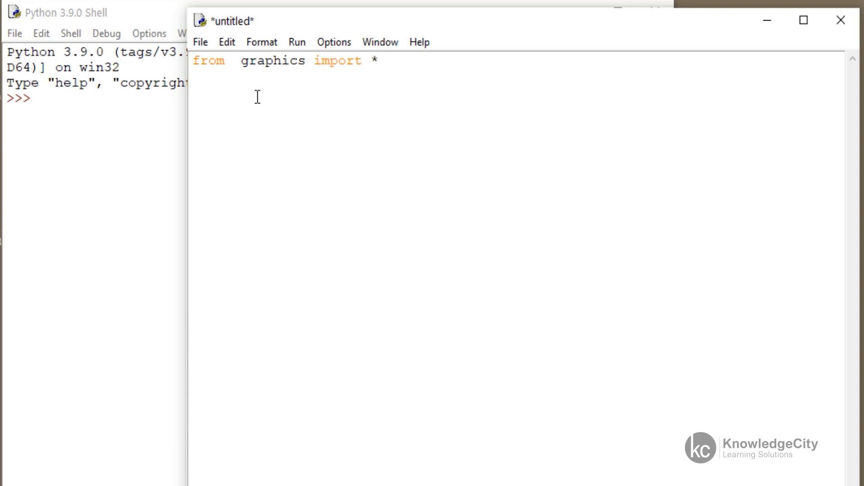
{"action": "left_click", "coordinate": [379, 61]}
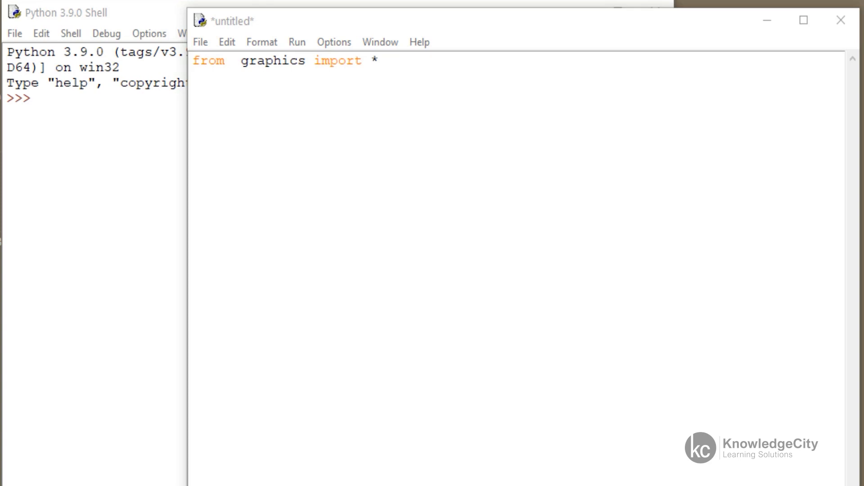
{"action": "mouse_move", "coordinate": [602, 59]}
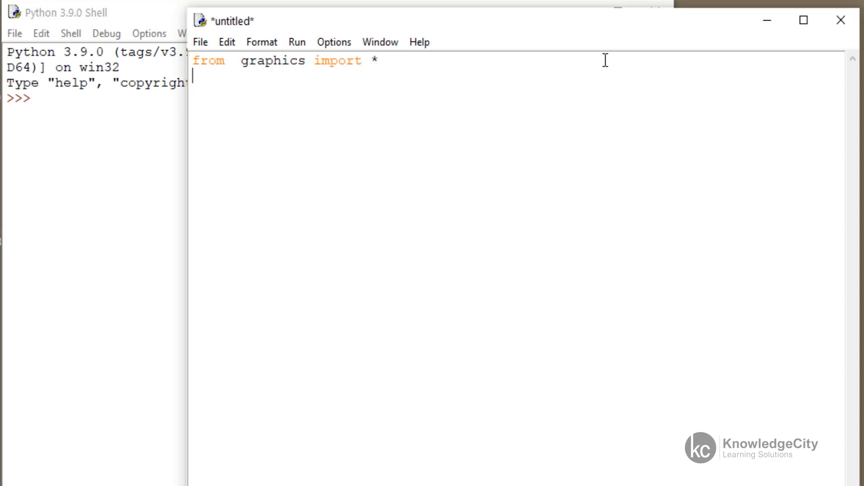
Step: Add the line 'window=GraphWin()' to create a graphics window
{"action": "type", "text": "wind"}
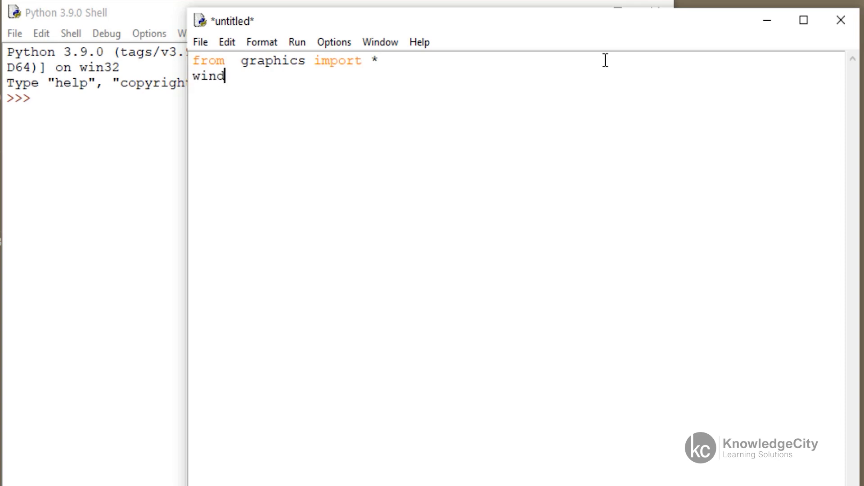
{"action": "type", "text": "ow"}
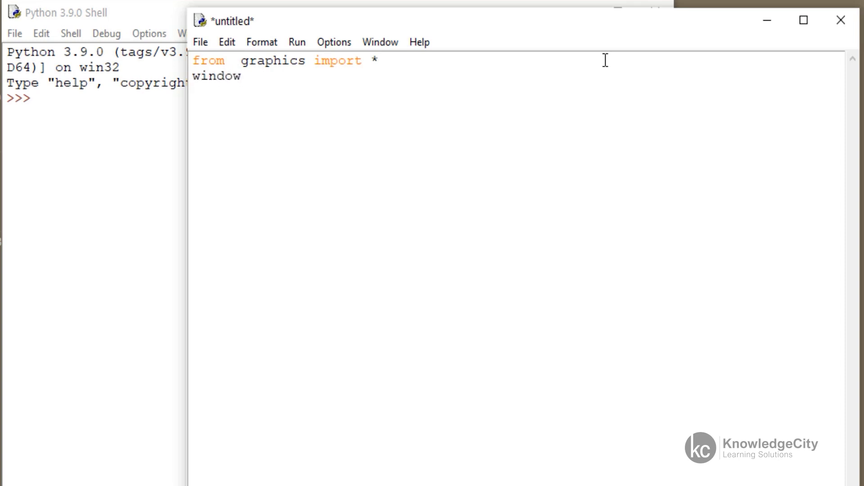
{"action": "type", "text": "="}
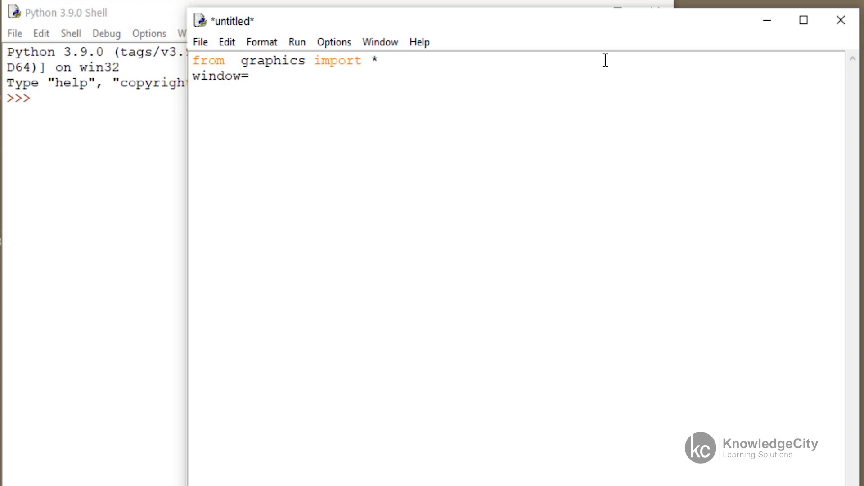
{"action": "type", "text": "Graph"}
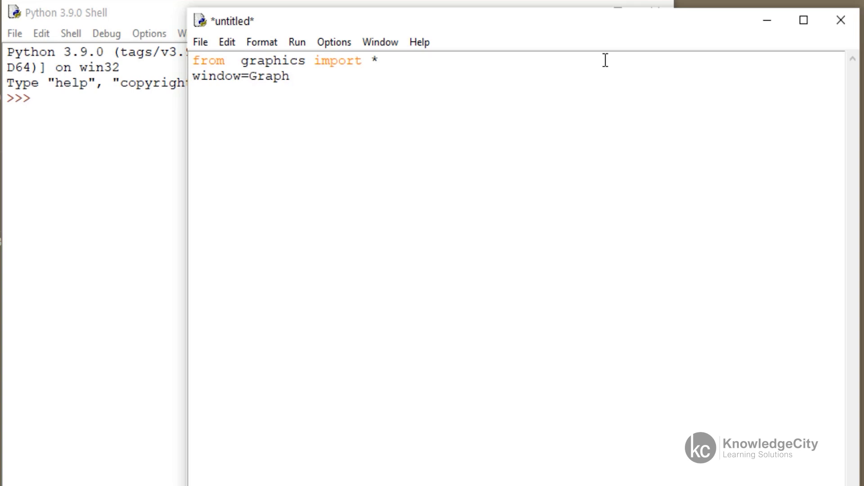
{"action": "type", "text": "Win"}
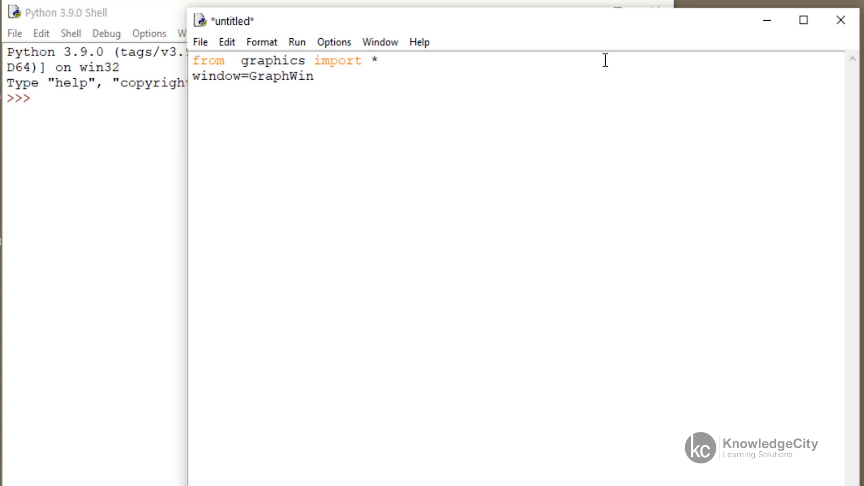
{"action": "left_click", "coordinate": [314, 76]}
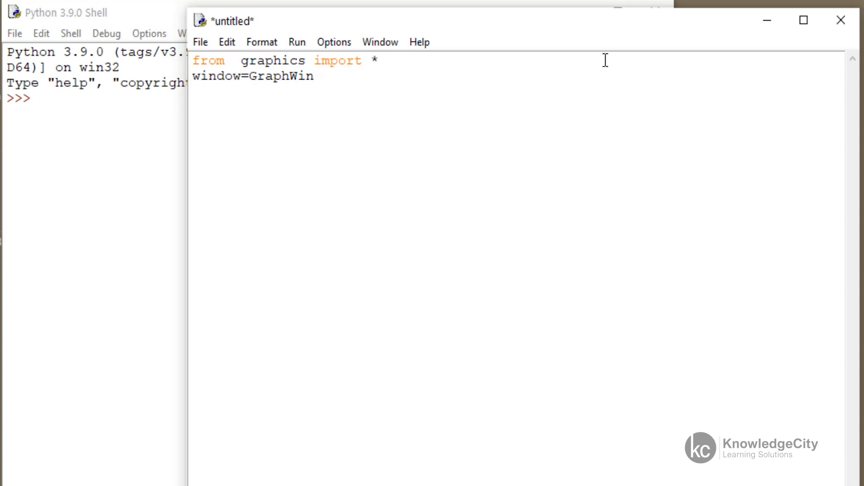
{"action": "type", "text": "()"}
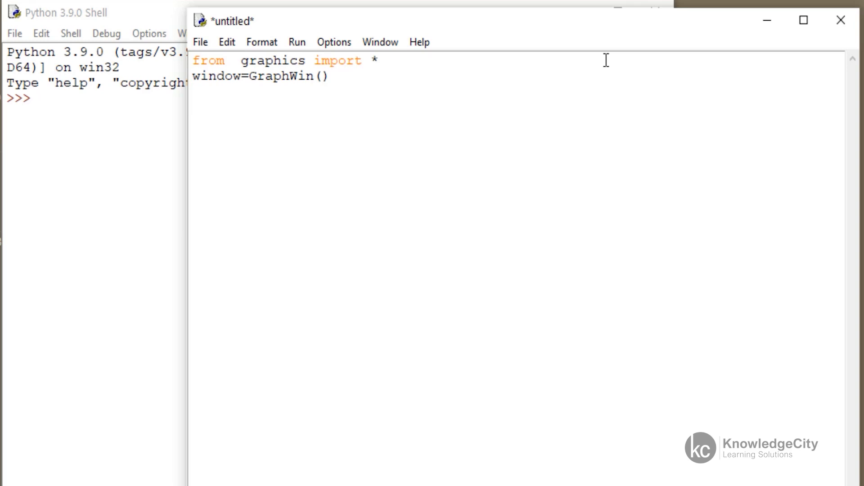
Step: Add 'print(window)' after a blank line, dismissing the calltip
{"action": "type", "text": "print("}
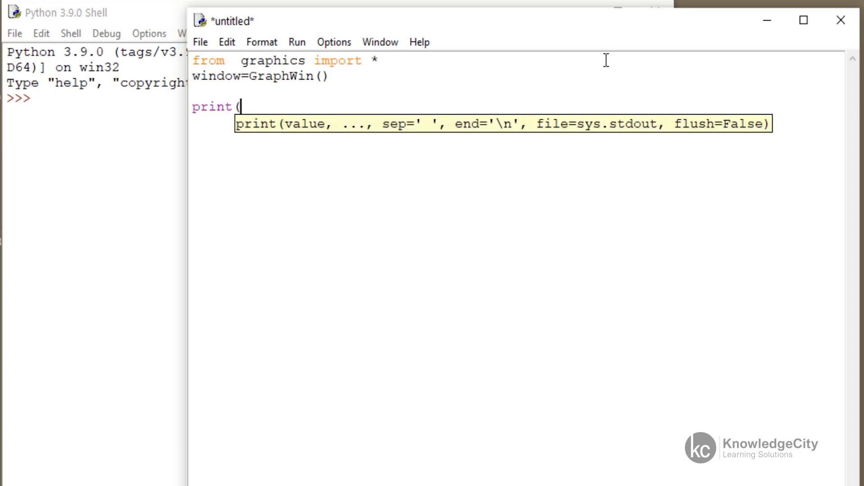
{"action": "type", "text": "wind"}
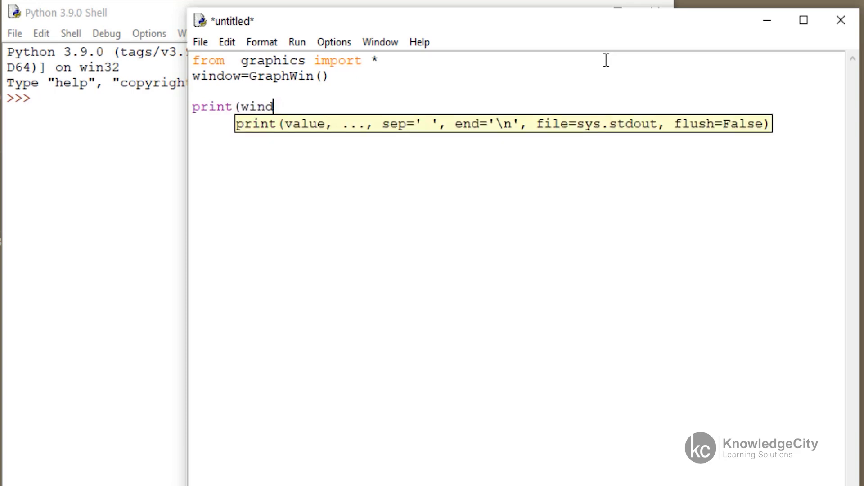
{"action": "type", "text": "ow"}
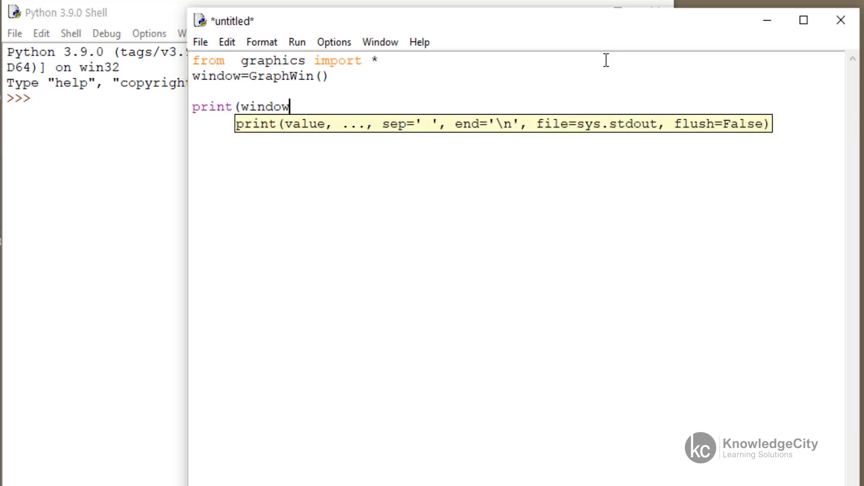
{"action": "key", "text": "Escape"}
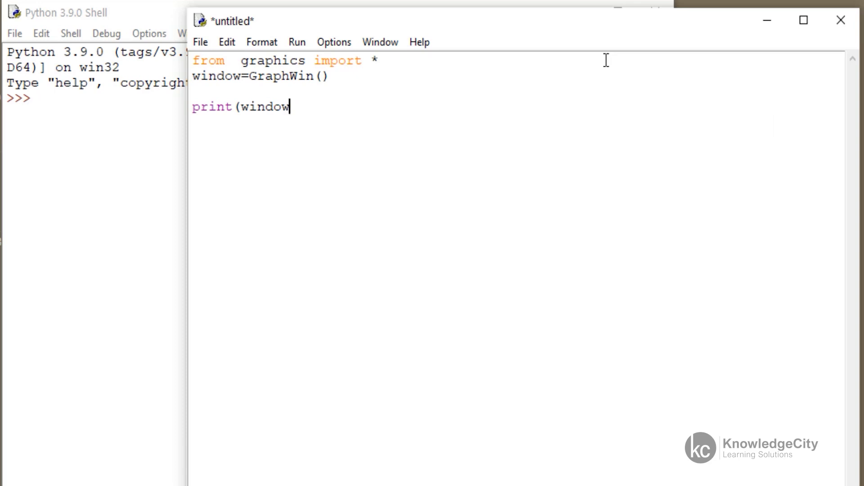
{"action": "type", "text": ")"}
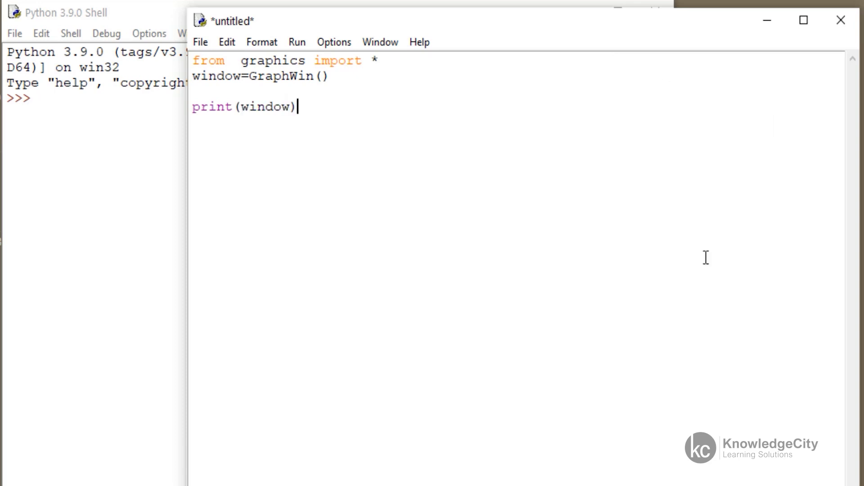
{"action": "mouse_move", "coordinate": [202, 52]}
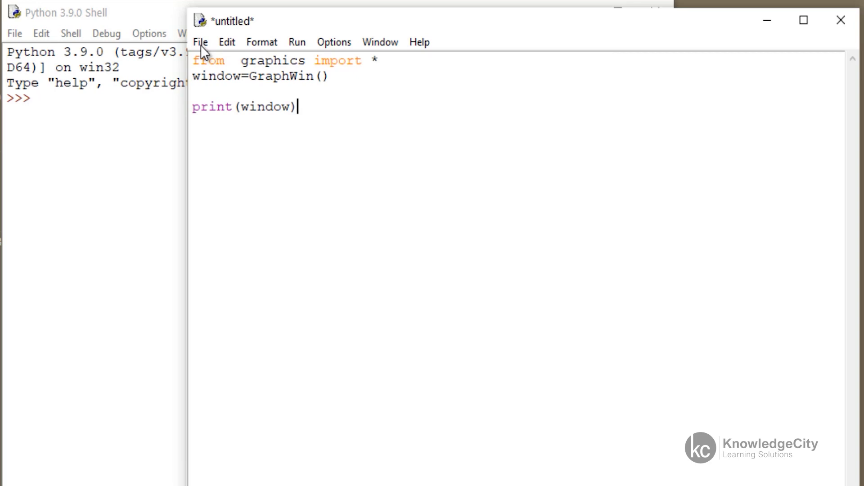
Step: Save the script as 011.py in the Desktop's Advanced Python folder
{"action": "left_click", "coordinate": [199, 42]}
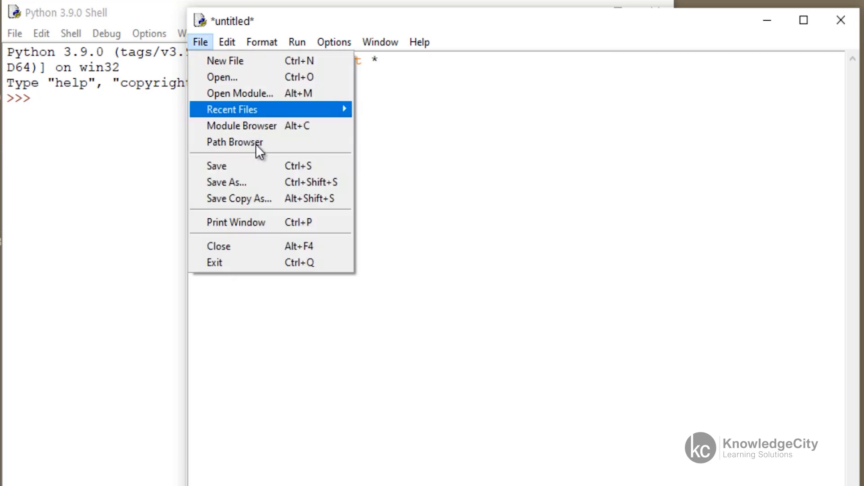
{"action": "left_click", "coordinate": [226, 182]}
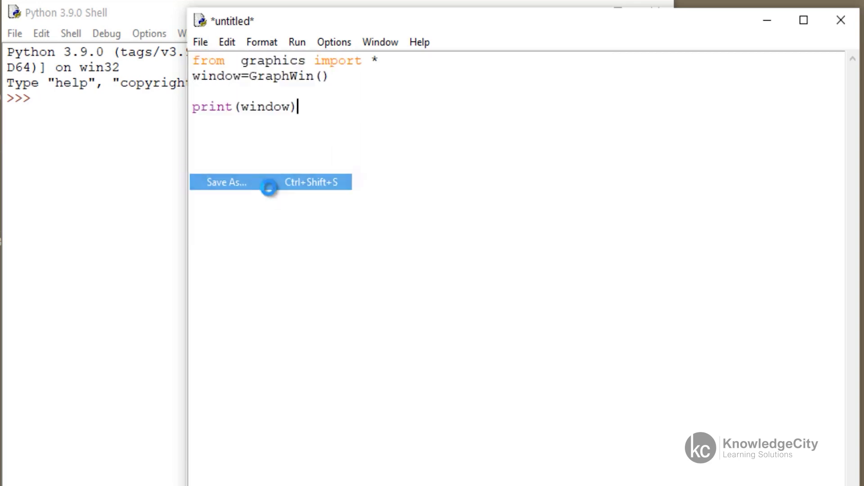
{"action": "left_click", "coordinate": [225, 181]}
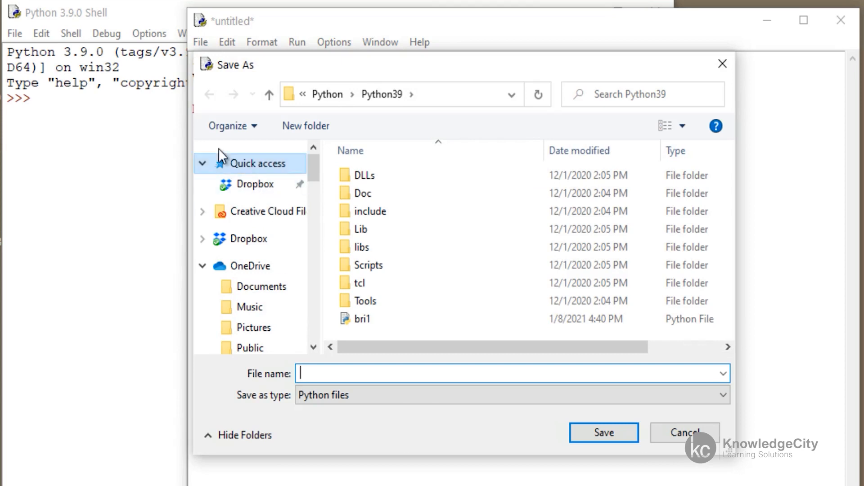
{"action": "left_click", "coordinate": [362, 301]}
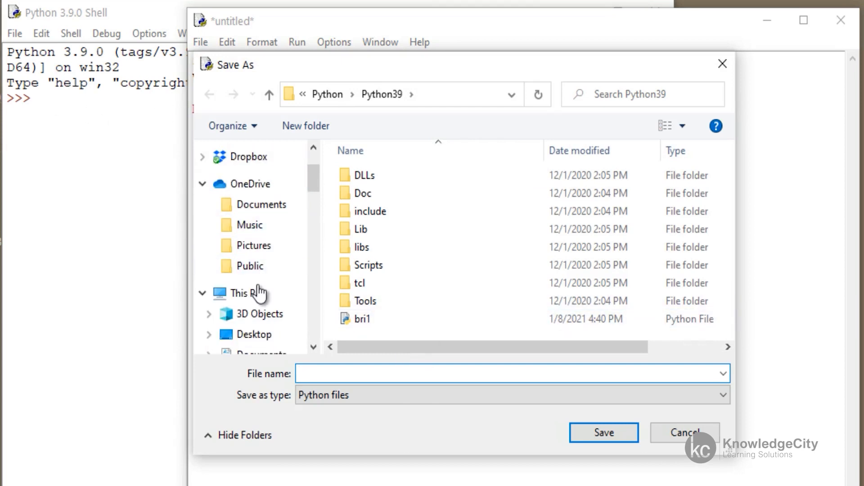
{"action": "left_click", "coordinate": [254, 334]}
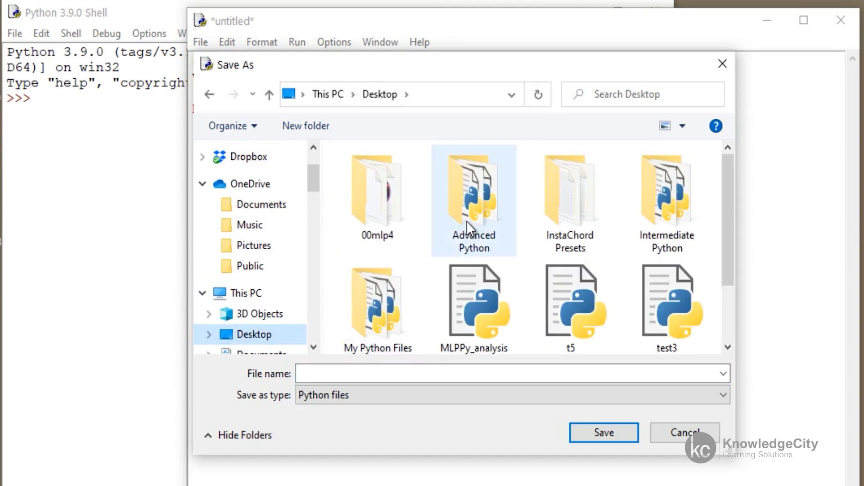
{"action": "double_click", "coordinate": [472, 190]}
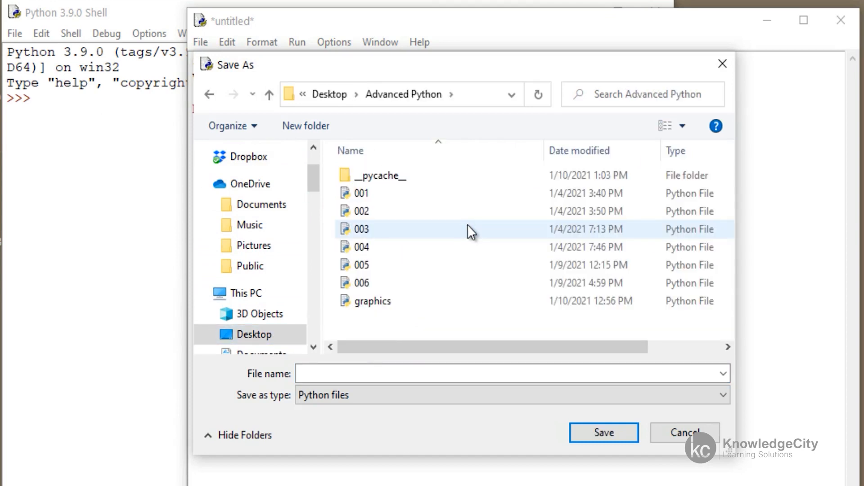
{"action": "left_click", "coordinate": [512, 373]}
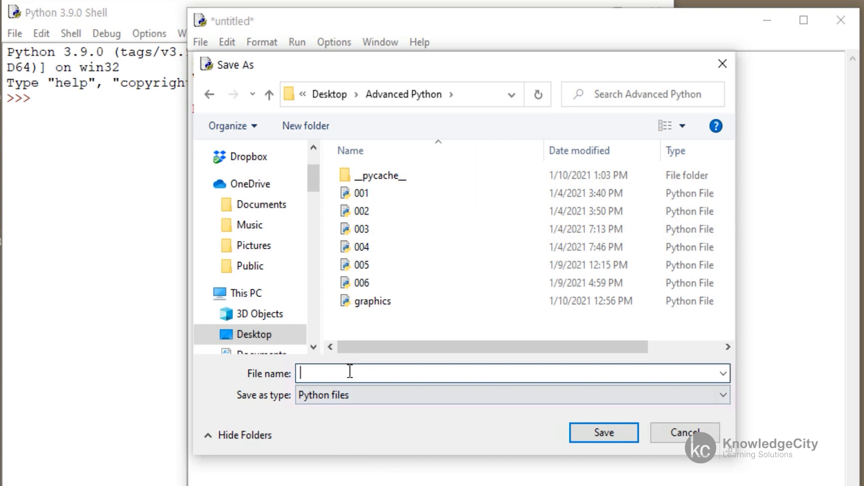
{"action": "type", "text": "0"}
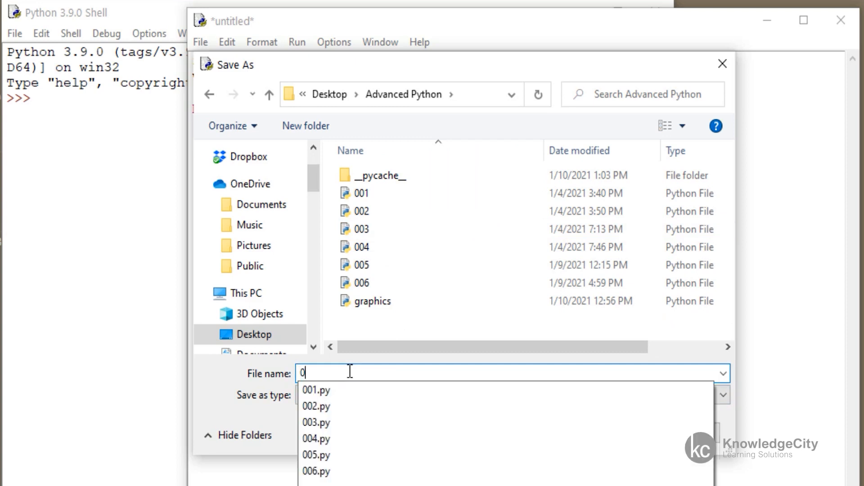
{"action": "type", "text": "11"}
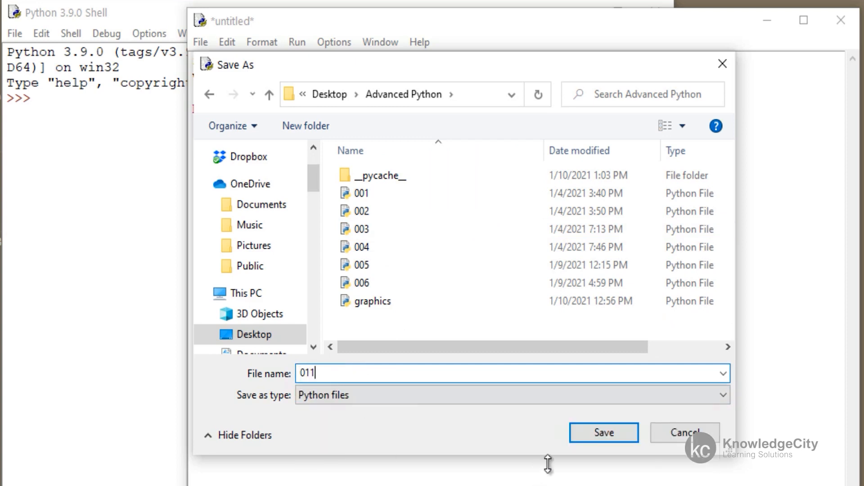
{"action": "left_click", "coordinate": [603, 433]}
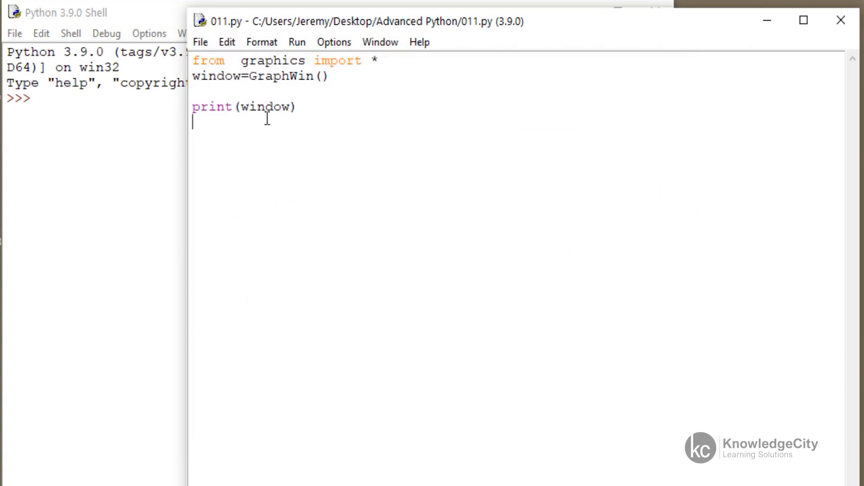
{"action": "left_click", "coordinate": [297, 42]}
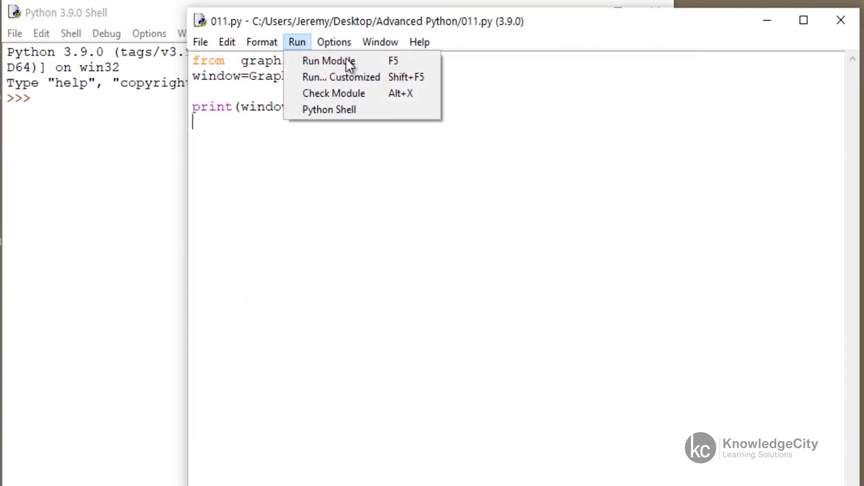
Step: Run 011.py so a blank 200x200 GraphWin opens and prints in the shell
{"action": "left_click", "coordinate": [330, 61]}
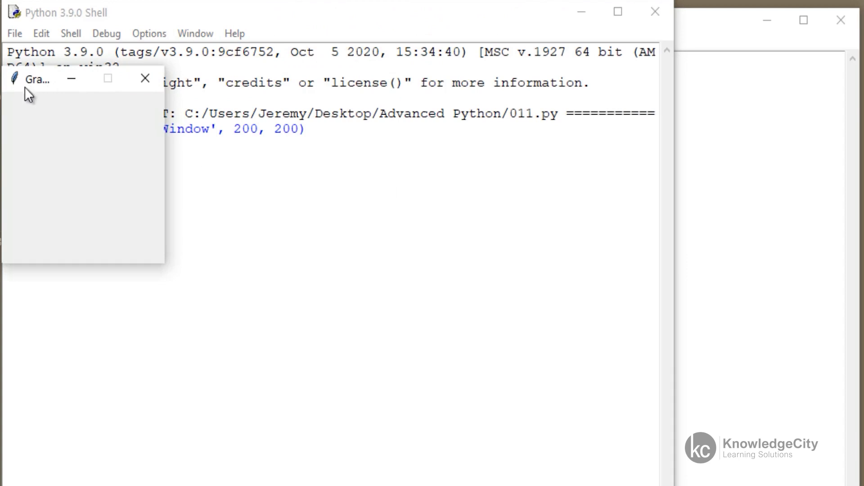
{"action": "mouse_move", "coordinate": [143, 214]}
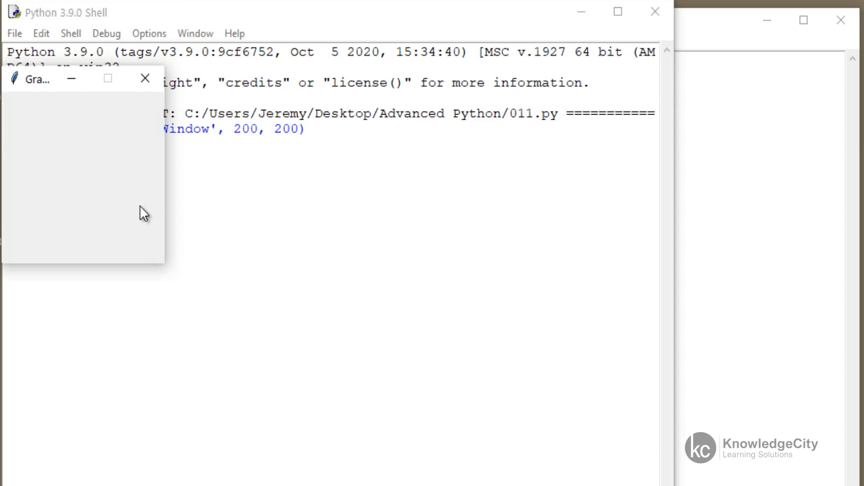
{"action": "left_click", "coordinate": [152, 206]}
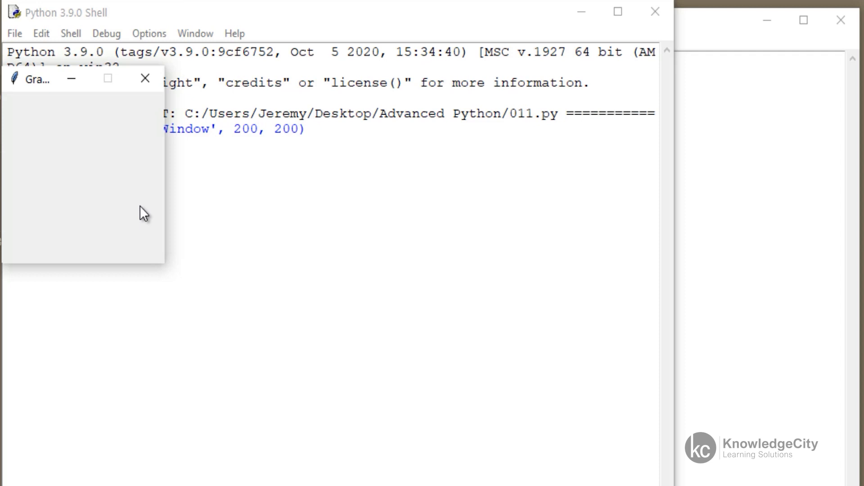
{"action": "mouse_move", "coordinate": [167, 197]}
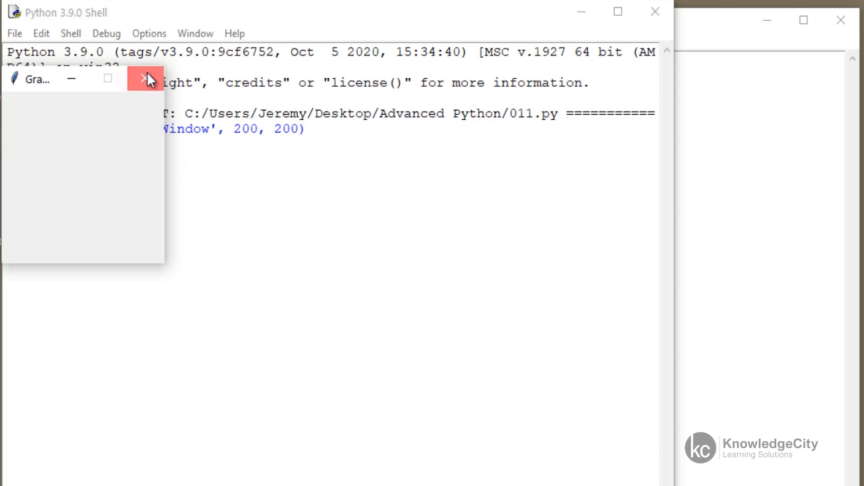
Step: Close the graphics window and add the line 'check=window.getKey()'
{"action": "left_click", "coordinate": [145, 77]}
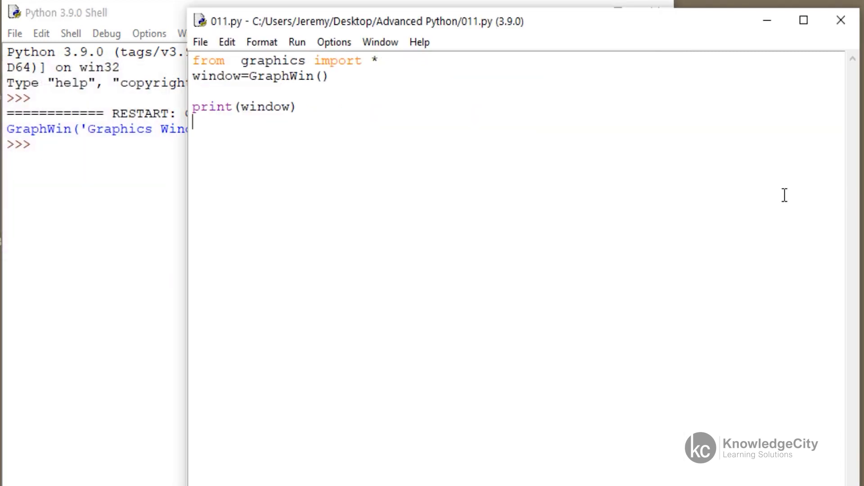
{"action": "mouse_move", "coordinate": [299, 124]}
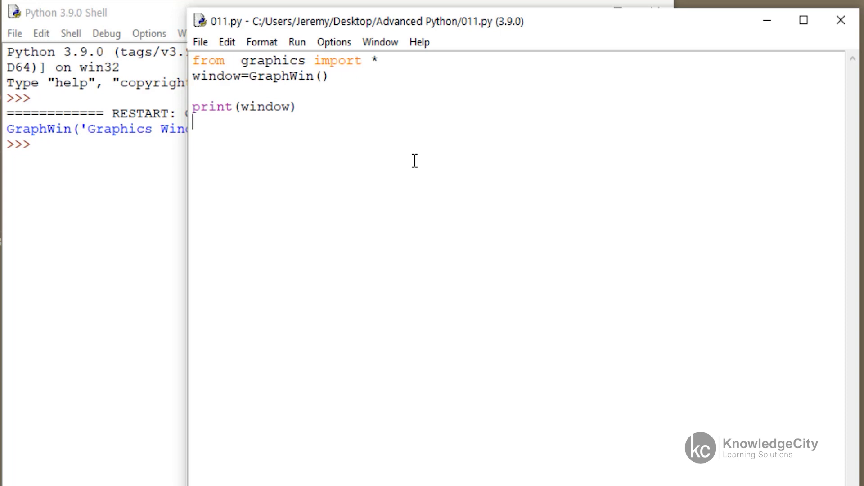
{"action": "type", "text": "check=w"}
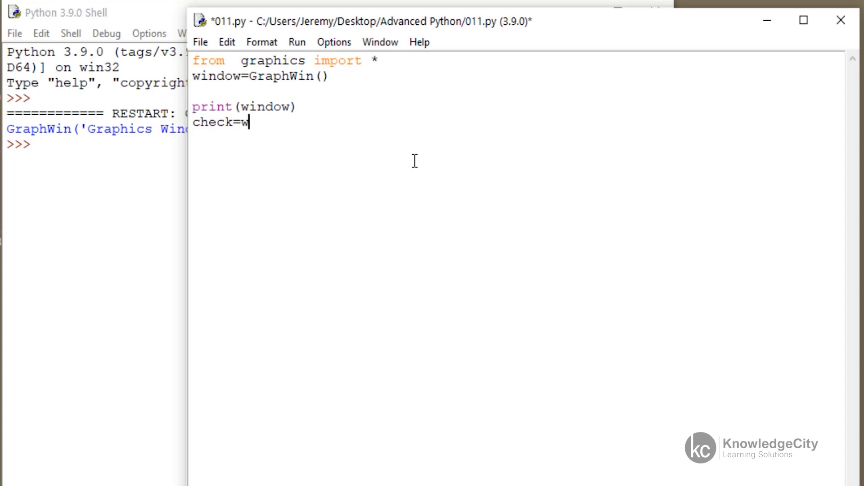
{"action": "key", "text": "Backspace"}
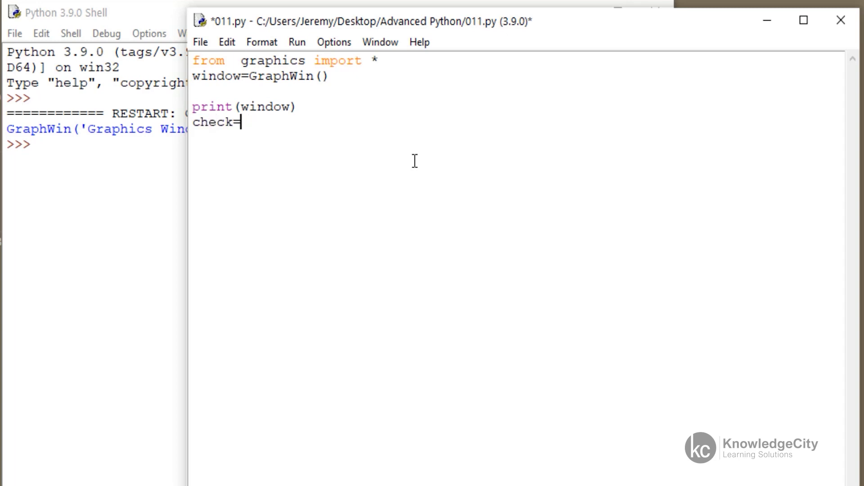
{"action": "type", "text": "wind"}
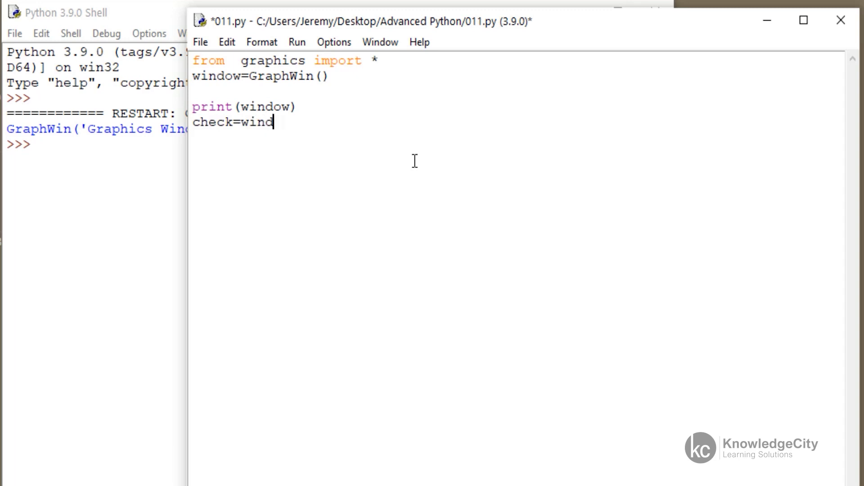
{"action": "type", "text": "ow"}
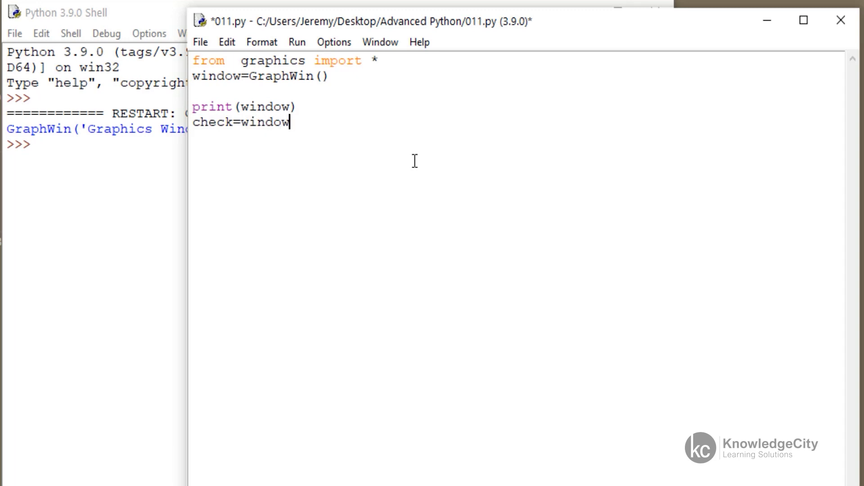
{"action": "type", "text": ".get"}
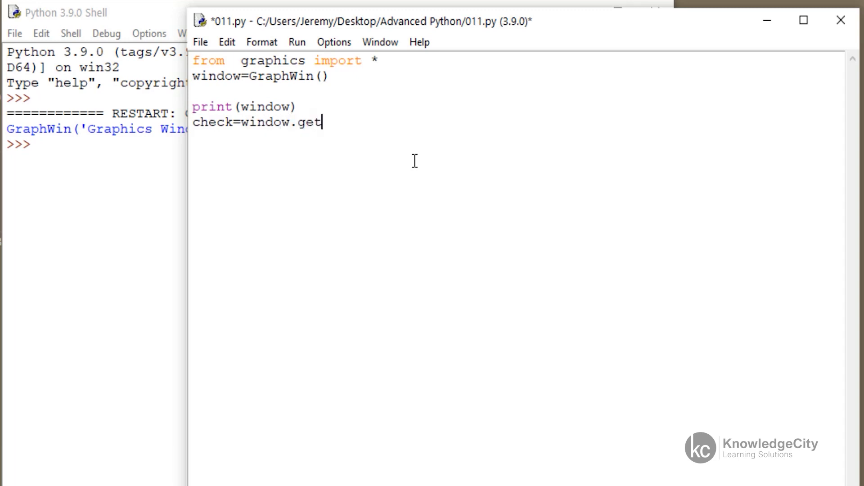
{"action": "type", "text": "K"}
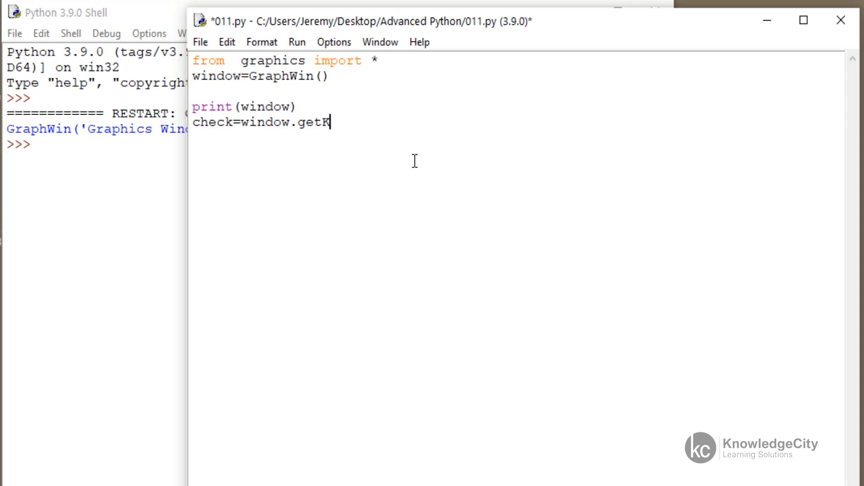
{"action": "type", "text": "ey"}
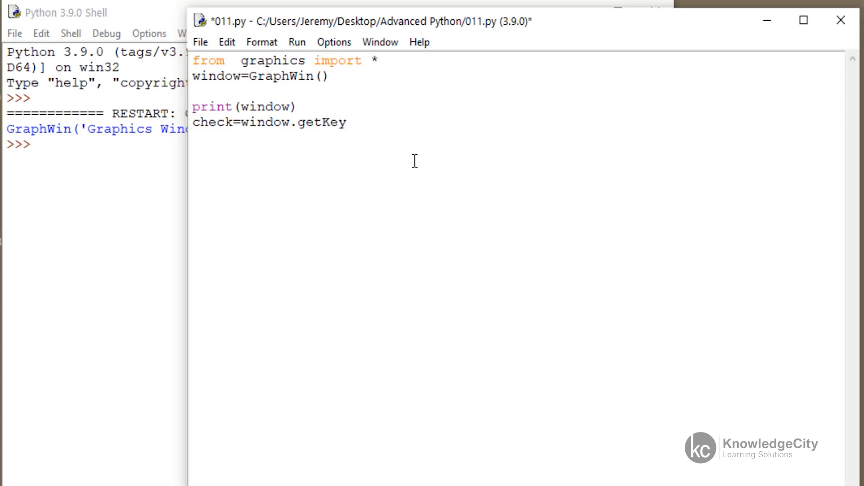
{"action": "type", "text": ")"}
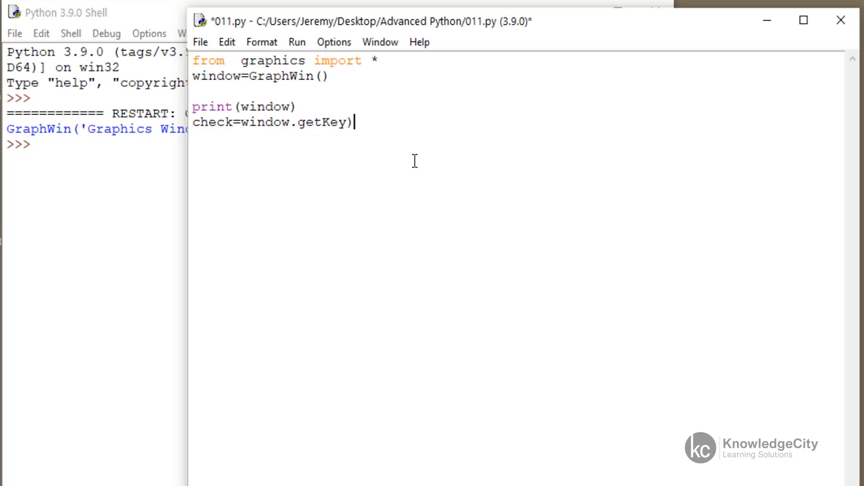
{"action": "key", "text": "Backspace"}
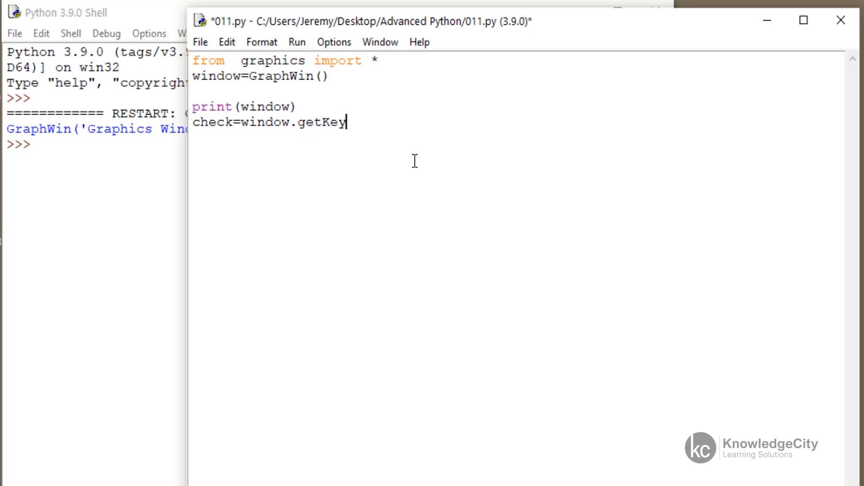
{"action": "type", "text": "()"}
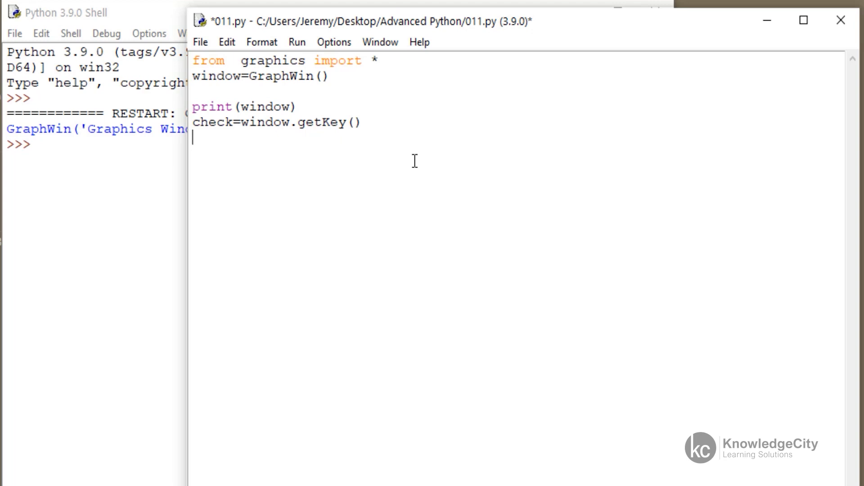
Step: Add the line 'print(check)' to print the pressed key
{"action": "type", "text": "pri"}
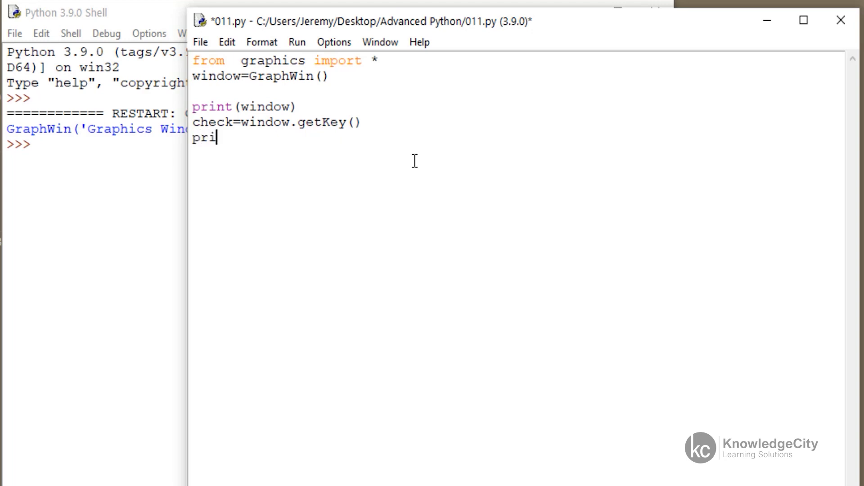
{"action": "type", "text": "nt"}
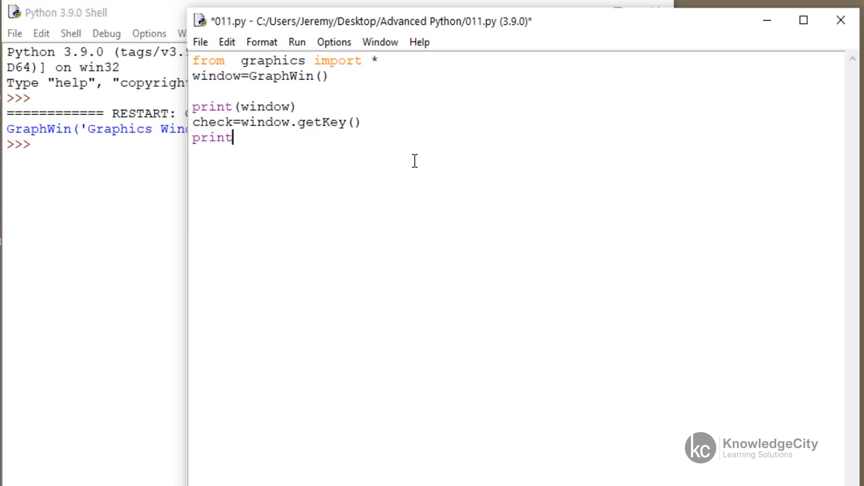
{"action": "type", "text": "("}
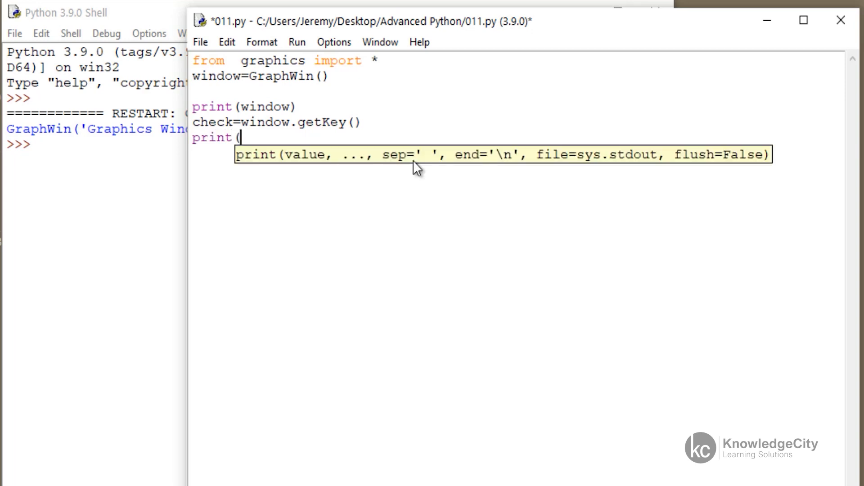
{"action": "type", "text": "check"}
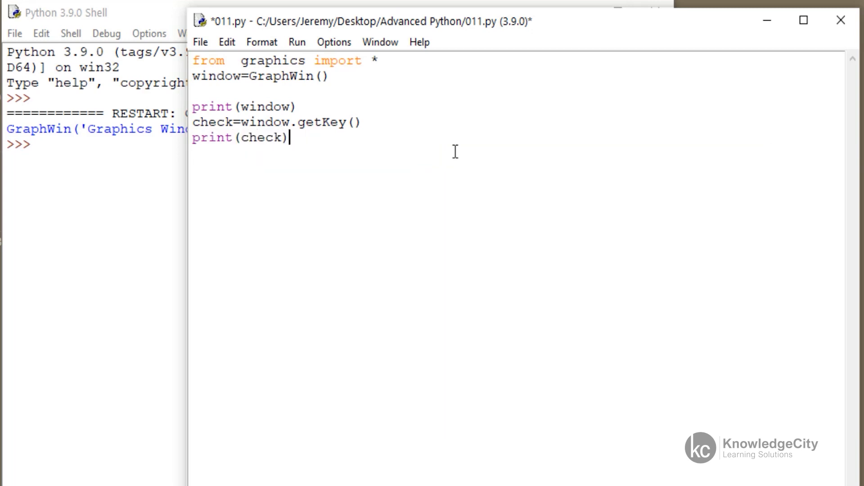
{"action": "mouse_move", "coordinate": [216, 35]}
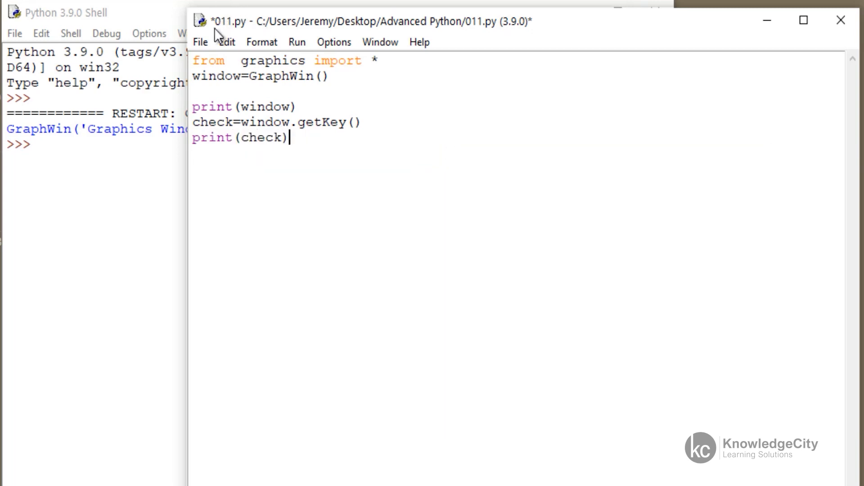
Step: Rerun the script and press 'y' in the graphics window so the shell prints y
{"action": "left_click", "coordinate": [200, 42]}
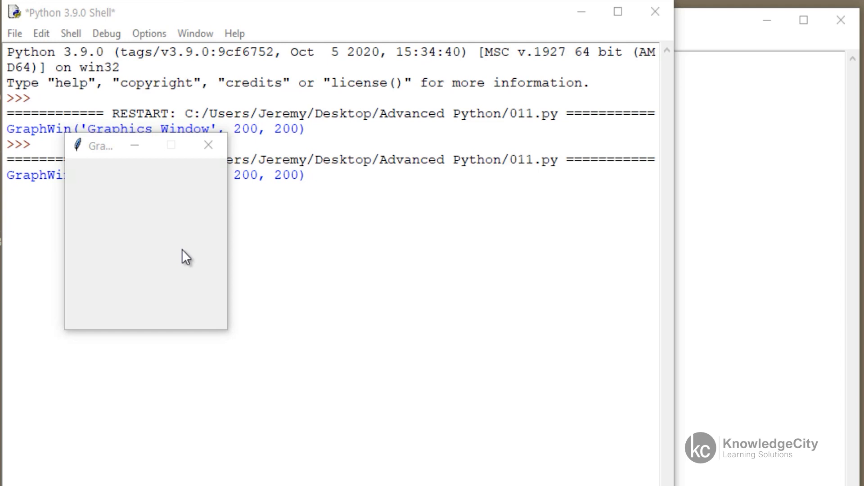
{"action": "type", "text": "y"}
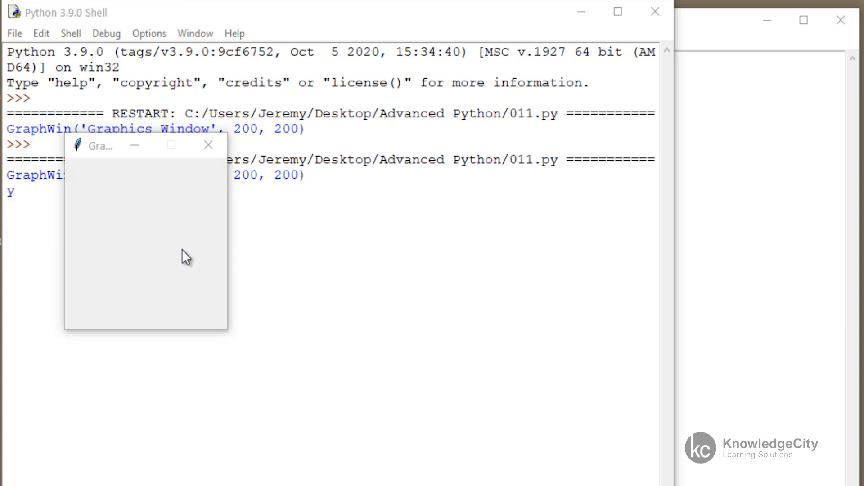